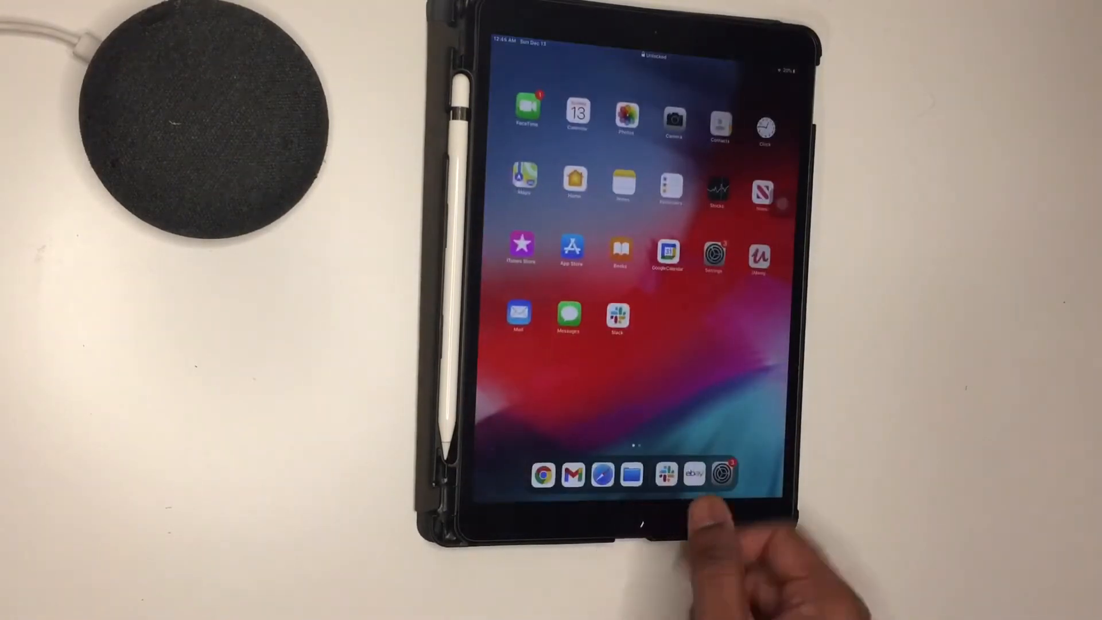
# Step: Open Settings, switch over to YouTube and begin typing a search query for a test video
pyautogui.click(715, 253)
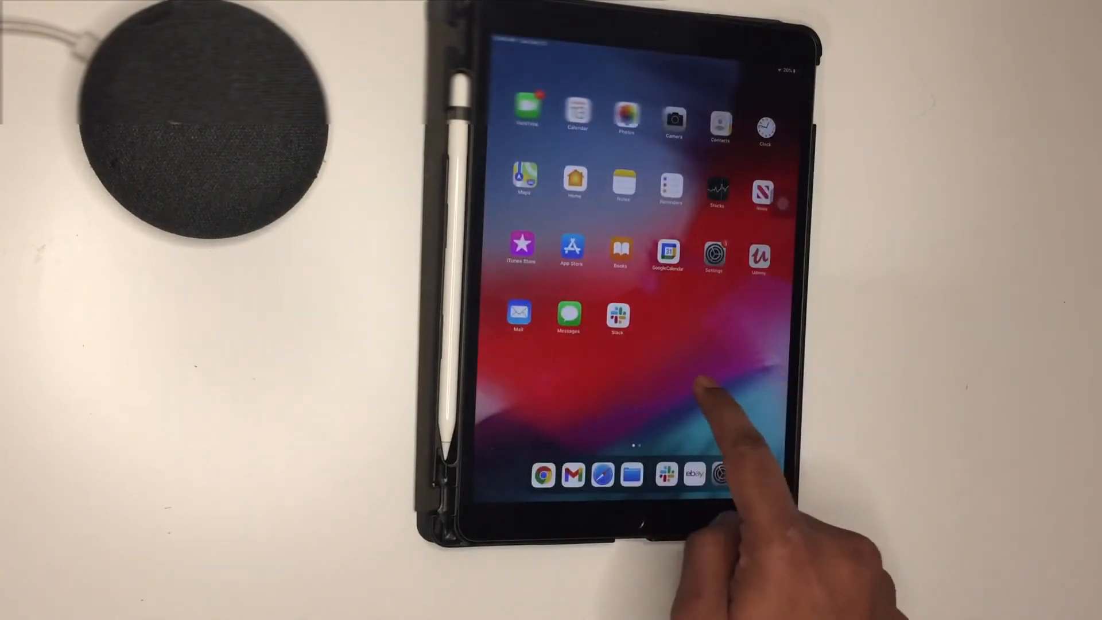
pyautogui.hscroll(-3)
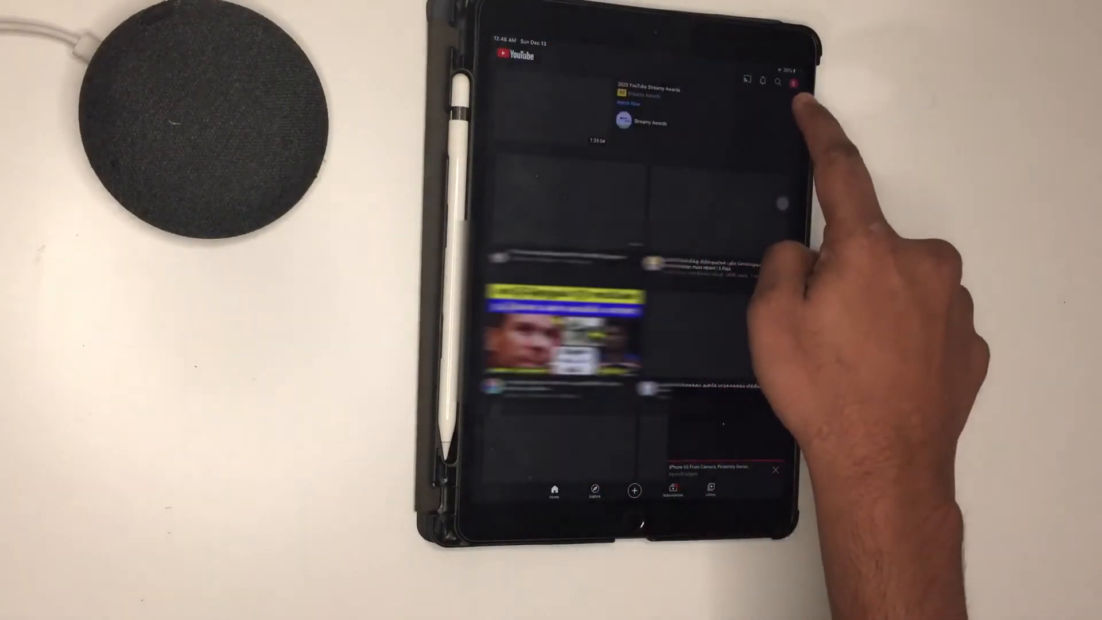
pyautogui.click(777, 82)
pyautogui.write('Bl')
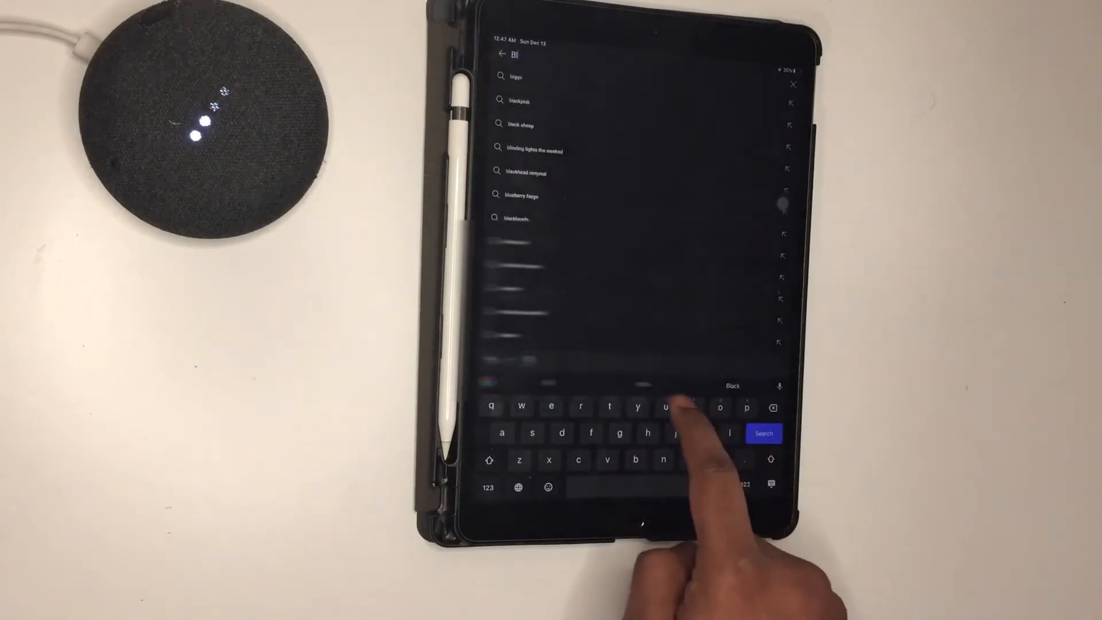
pyautogui.write('u')
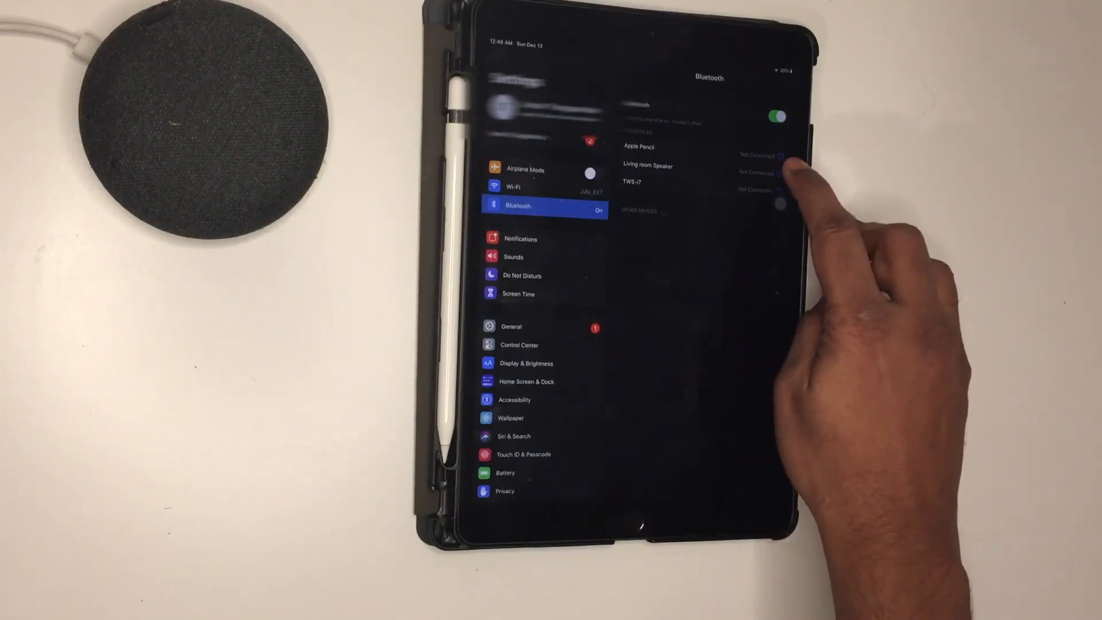
# Step: Open the Bluetooth device details page for Living room Speaker under My Devices
pyautogui.click(646, 166)
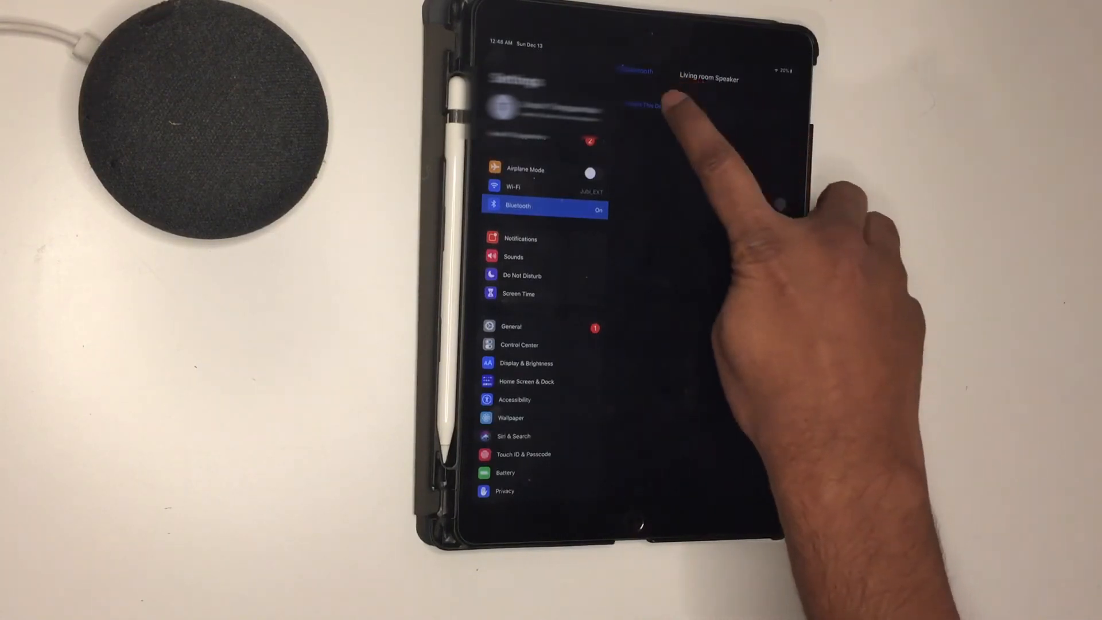